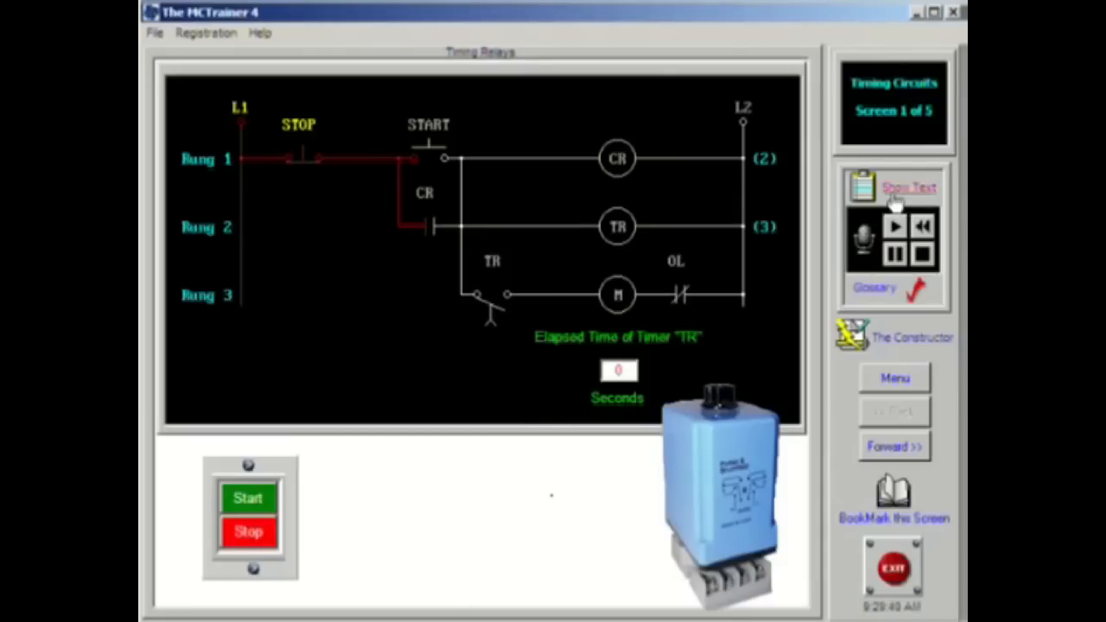
# Step: Read the timing relays explanation, then glance through the File menu without choosing anything
pyautogui.click(908, 187)
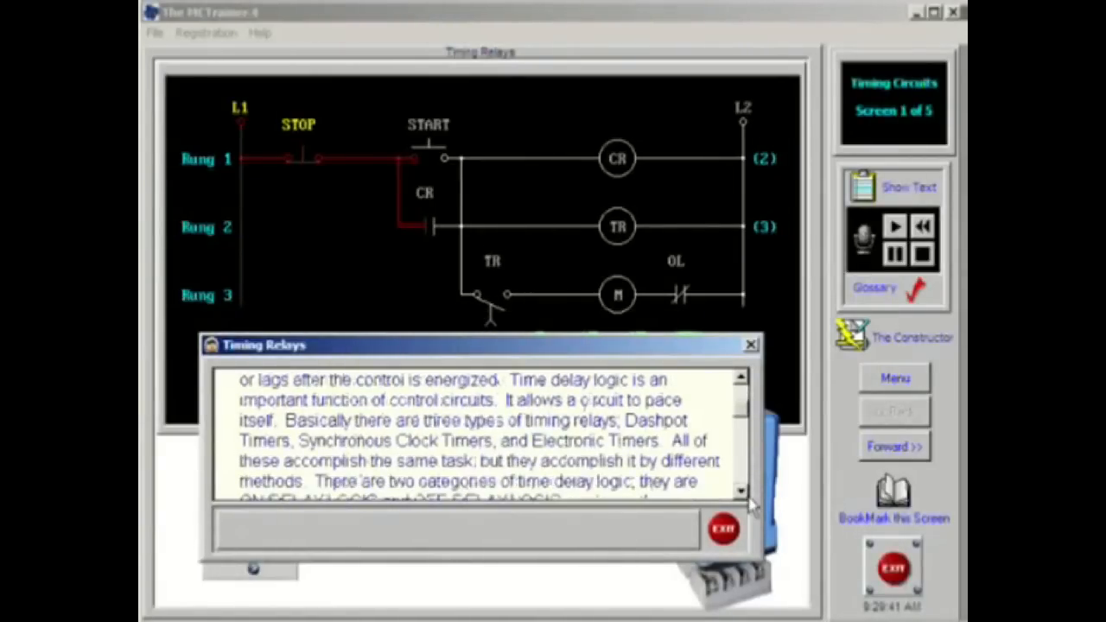
pyautogui.click(723, 528)
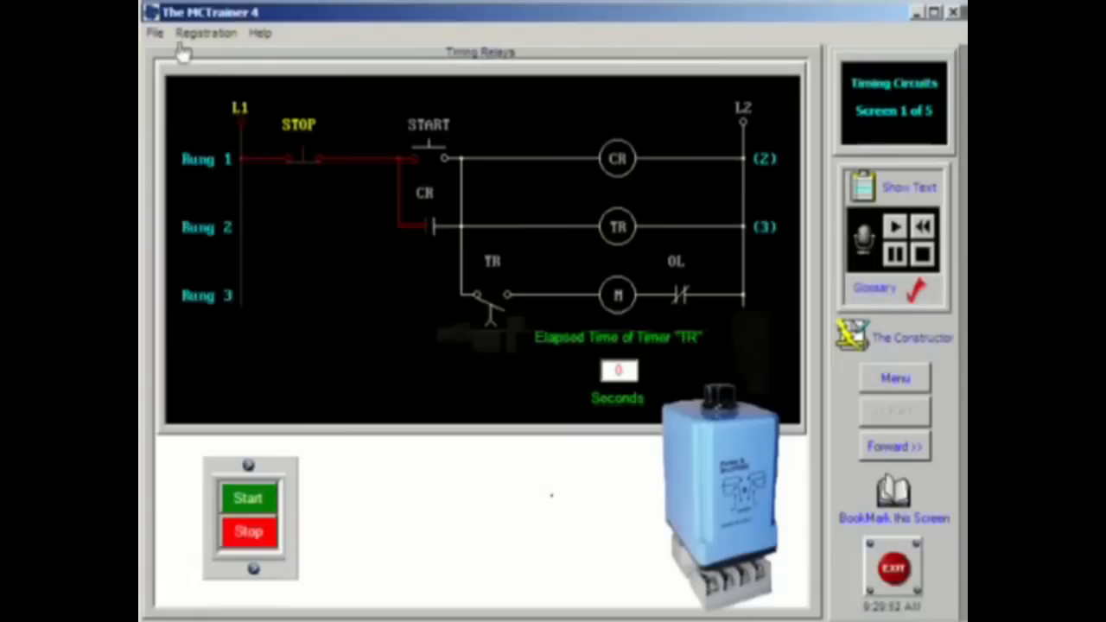
pyautogui.click(154, 33)
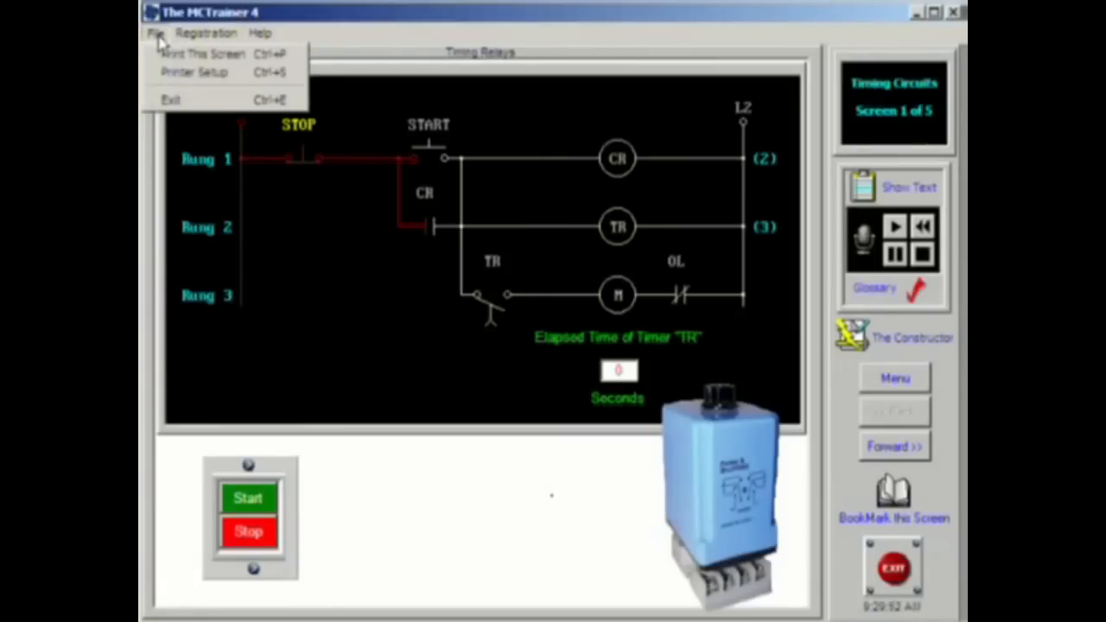
pyautogui.click(385, 240)
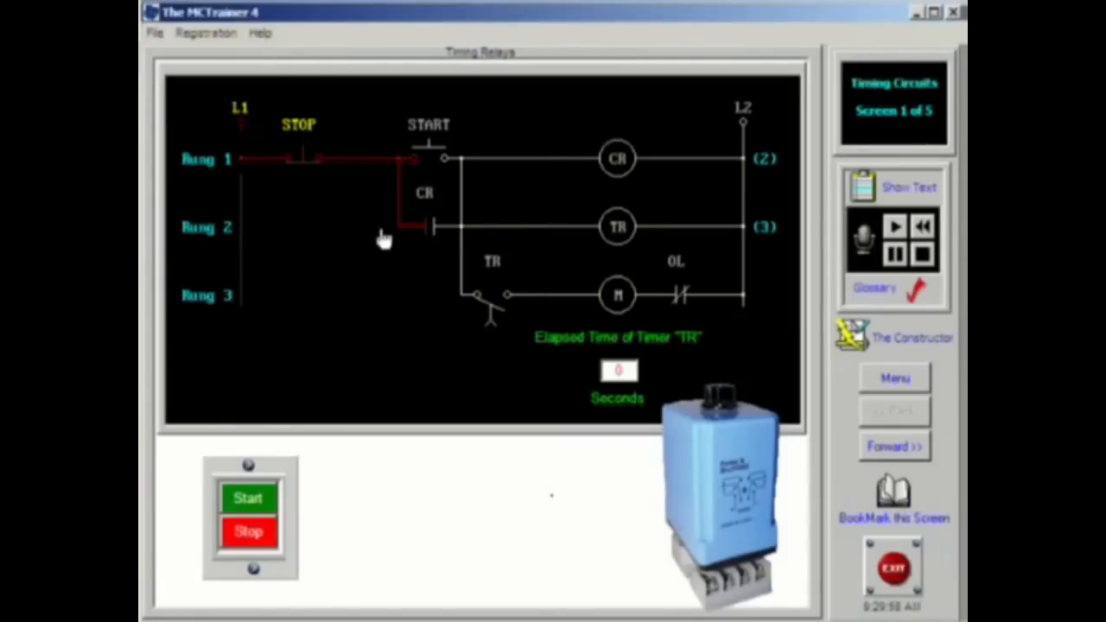
pyautogui.moveTo(811, 300)
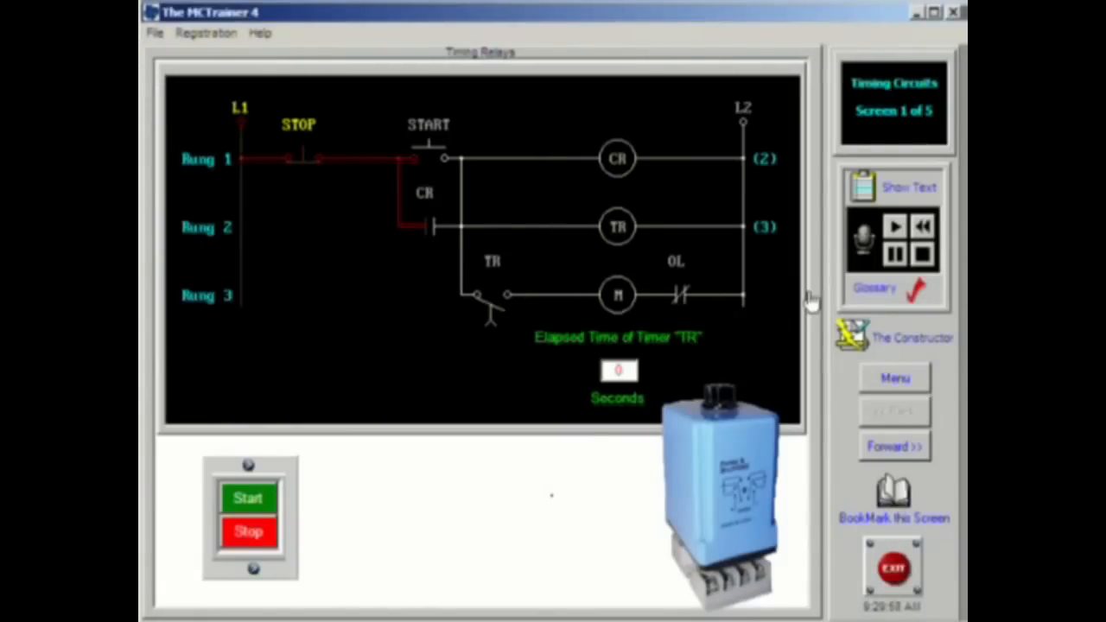
pyautogui.moveTo(845, 413)
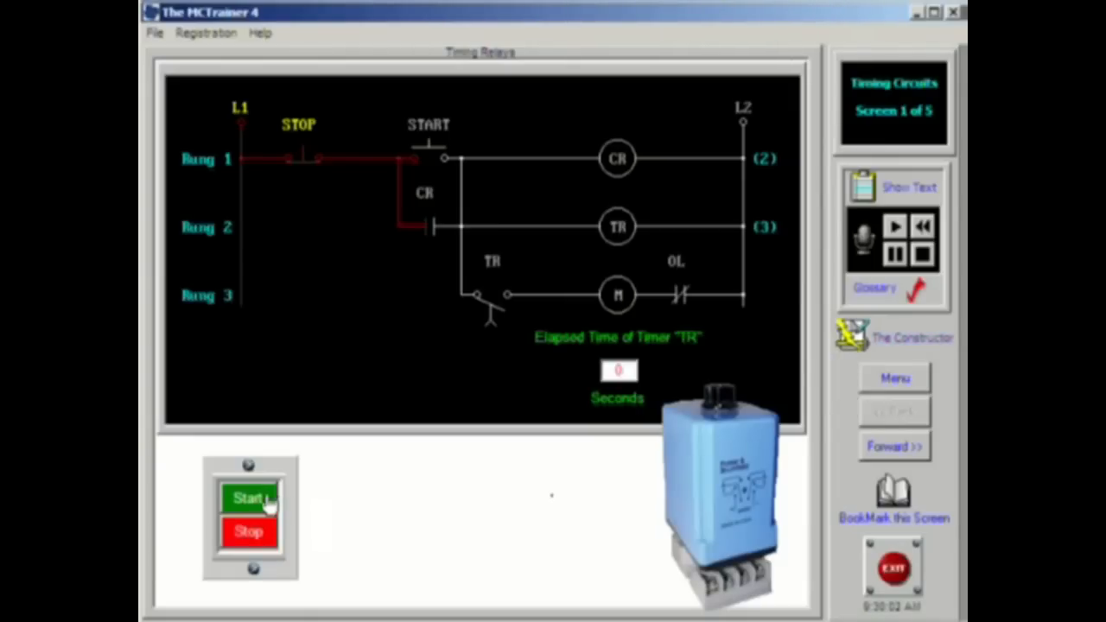
# Step: Start, stop, then restart the circuit so the timer reaches 10 seconds and M energizes
pyautogui.click(248, 499)
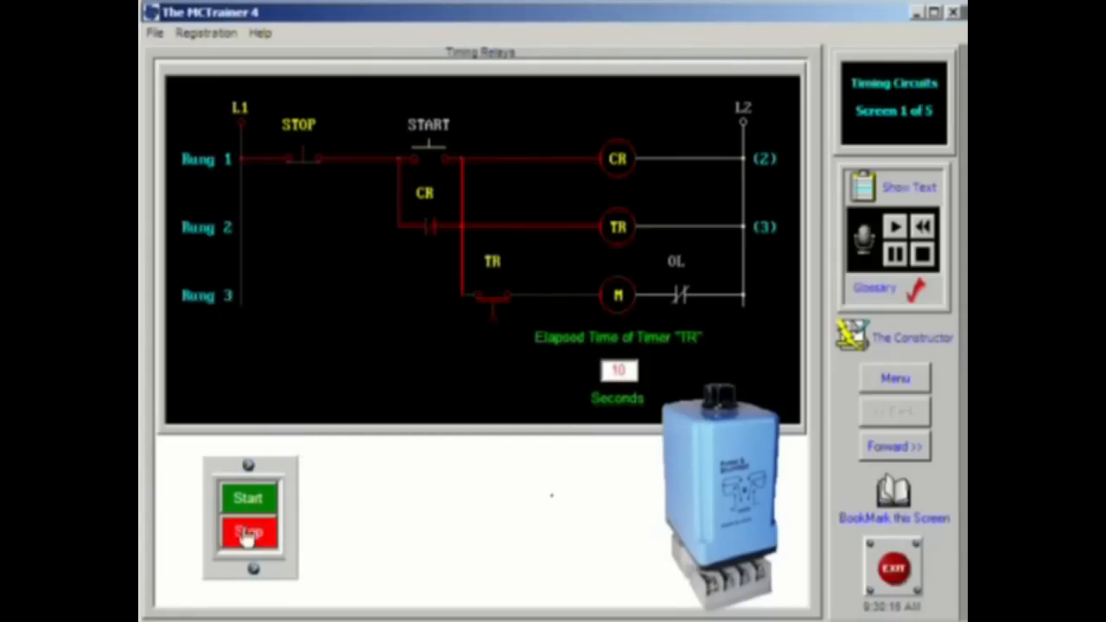
pyautogui.click(248, 530)
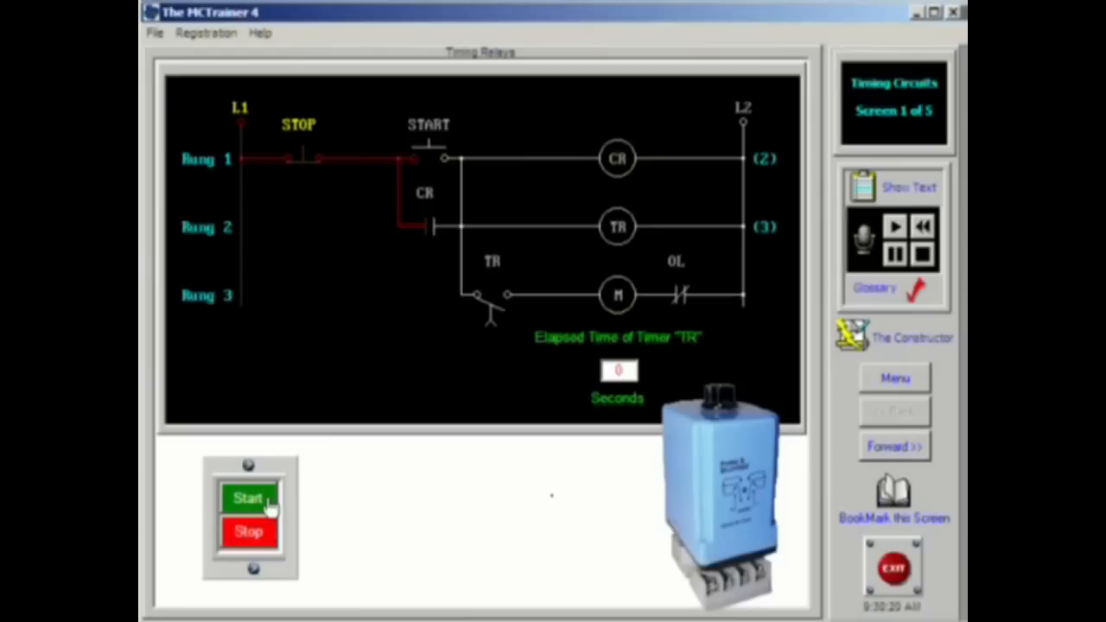
pyautogui.click(248, 498)
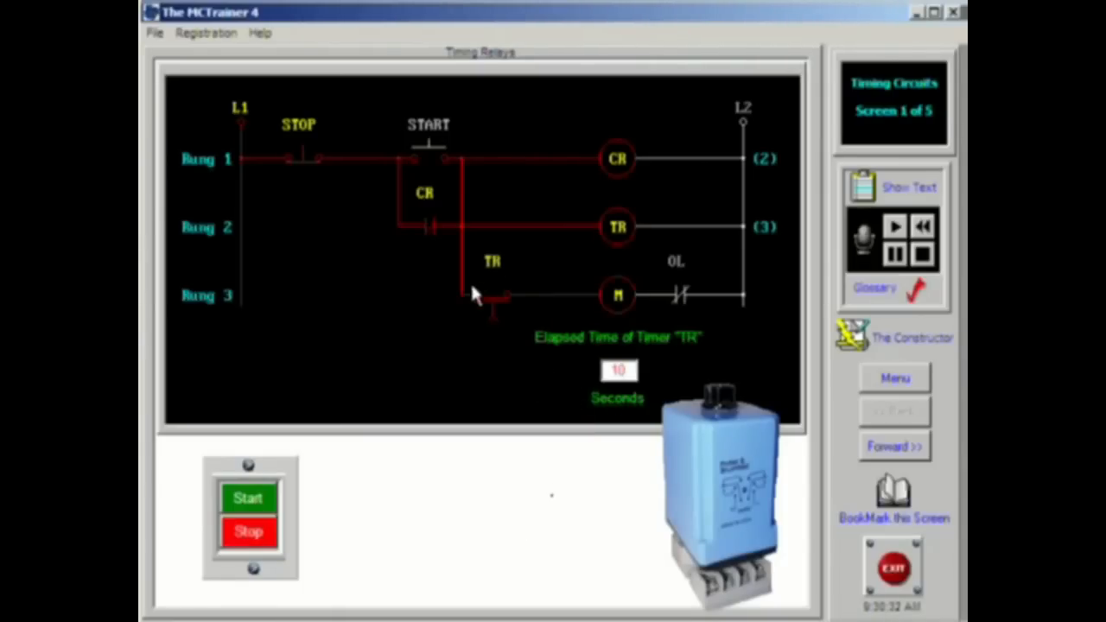
pyautogui.moveTo(415, 432)
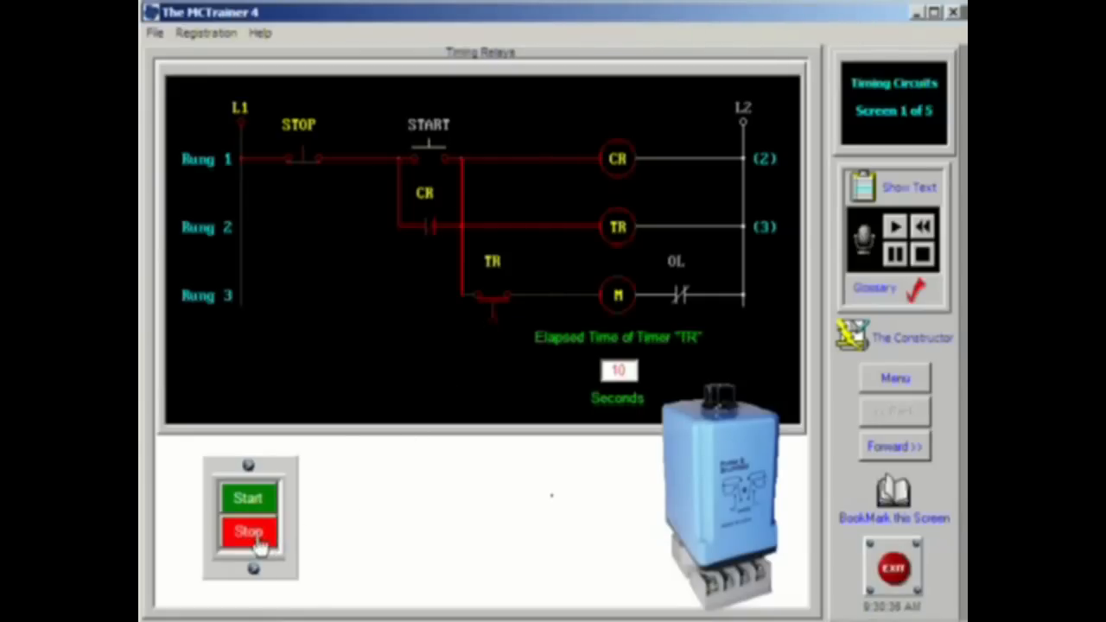
# Step: Press Stop to drop out CR, TR and M and reset the timer to 0
pyautogui.click(248, 532)
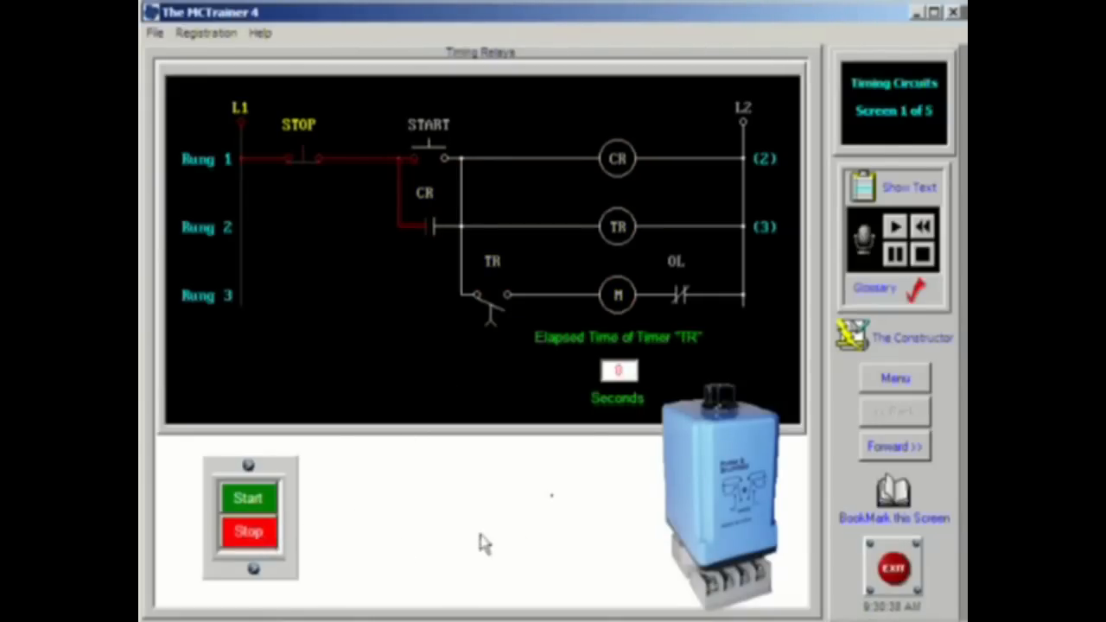
pyautogui.moveTo(842, 378)
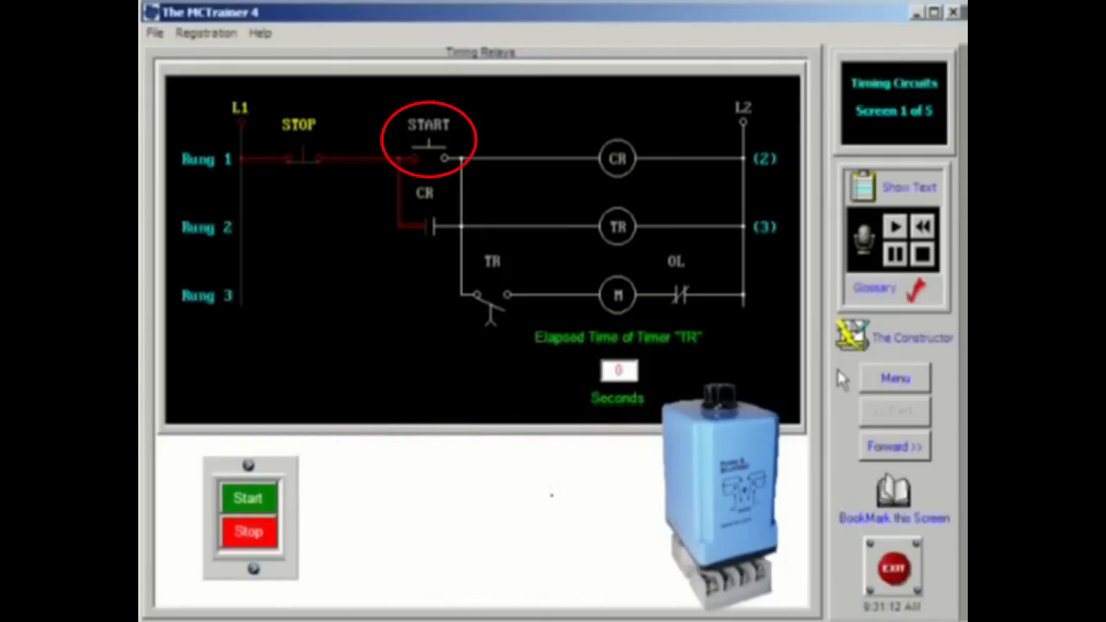
# Step: Start, stop and restart the circuit so CR and TR energize and the timer reads 2 seconds
pyautogui.click(248, 497)
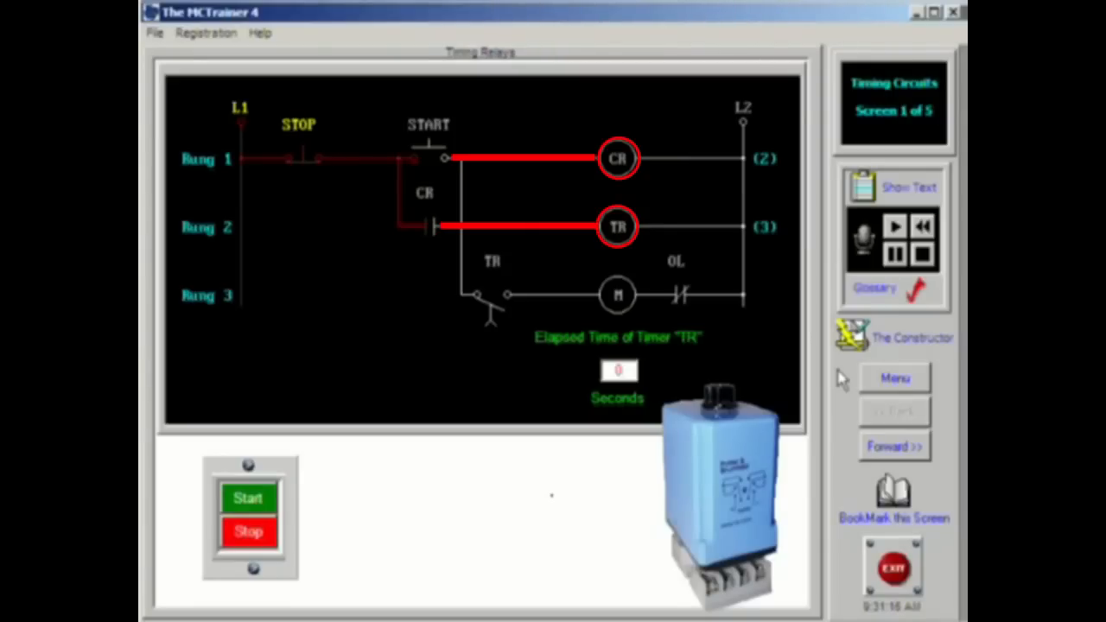
pyautogui.click(248, 531)
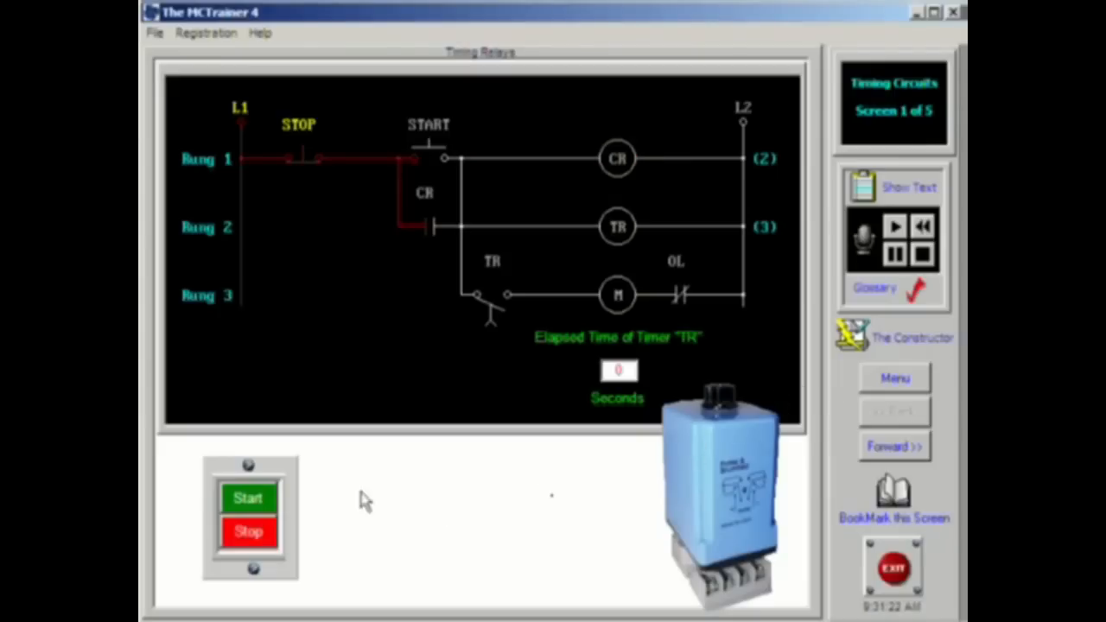
pyautogui.click(248, 497)
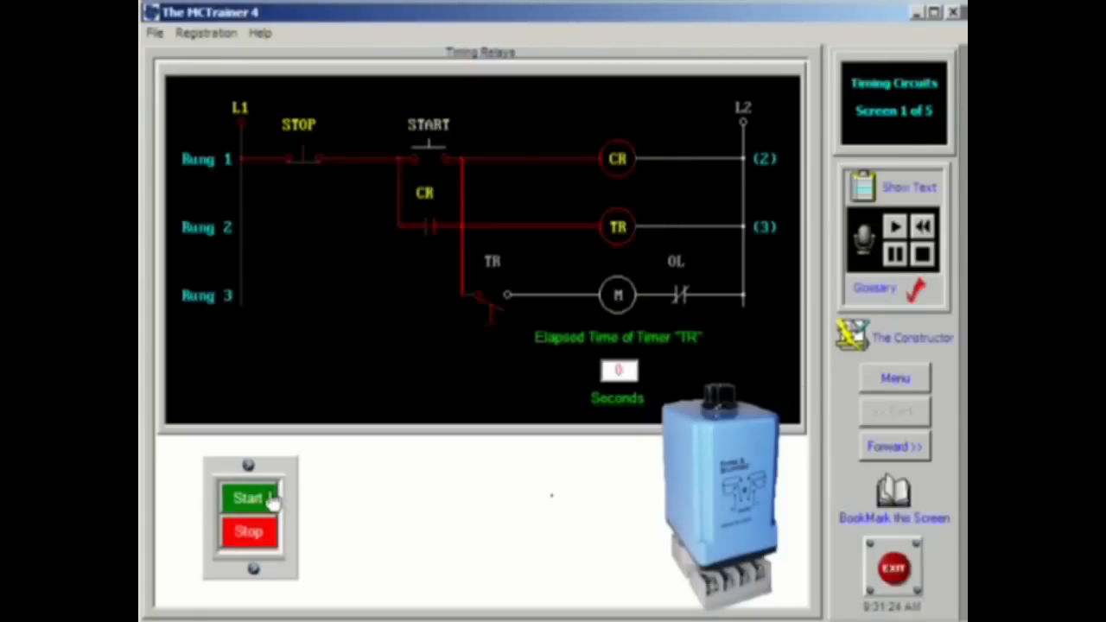
pyautogui.click(248, 498)
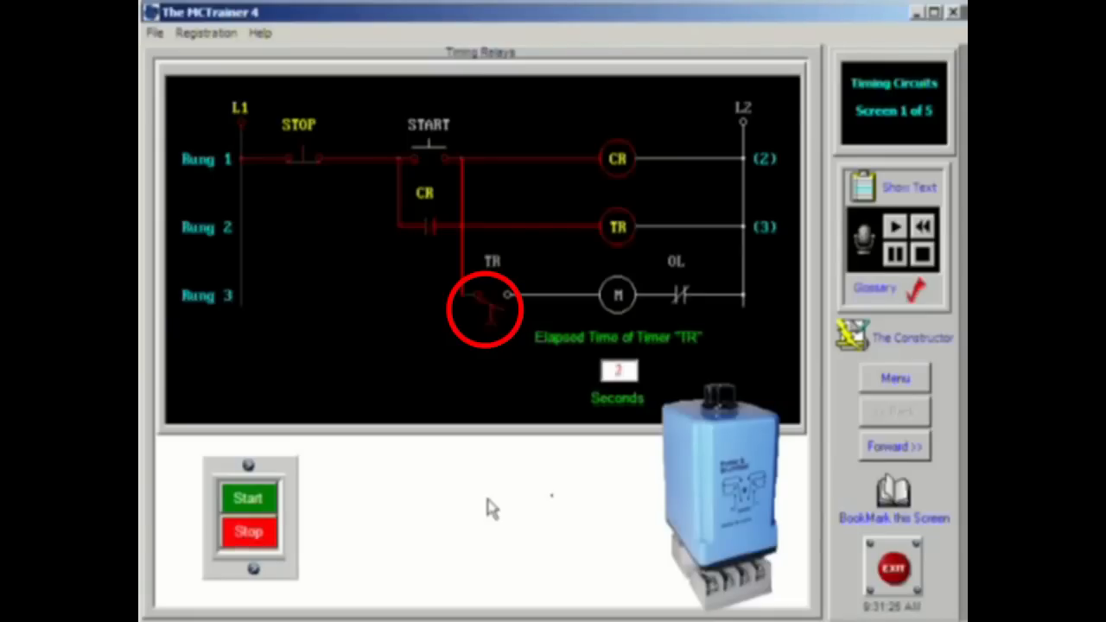